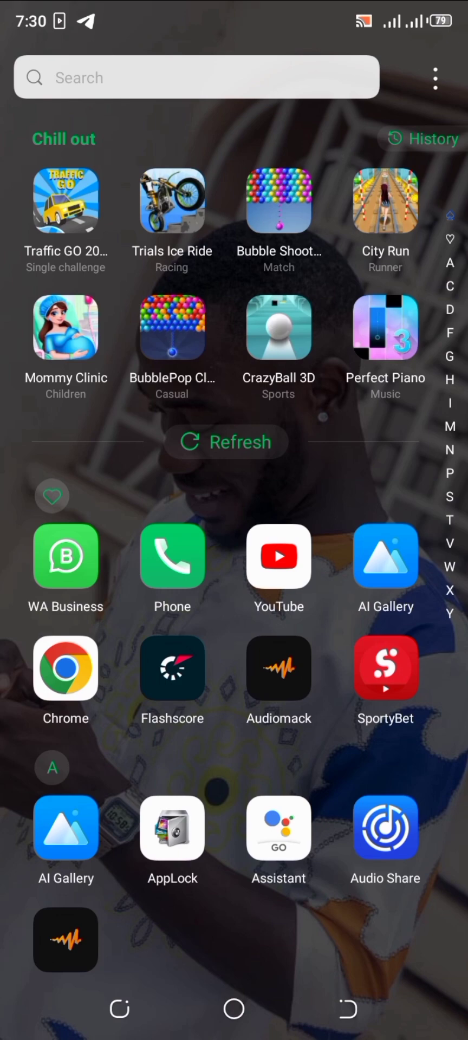
Scroll the app drawer down to the G and H apps, where Gmail appears
scroll("down", 3)
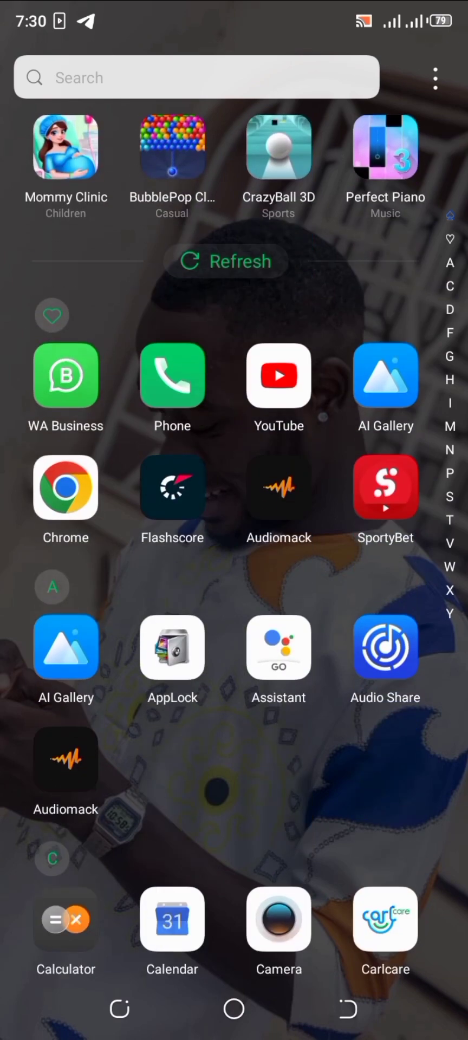
scroll("down", 3)
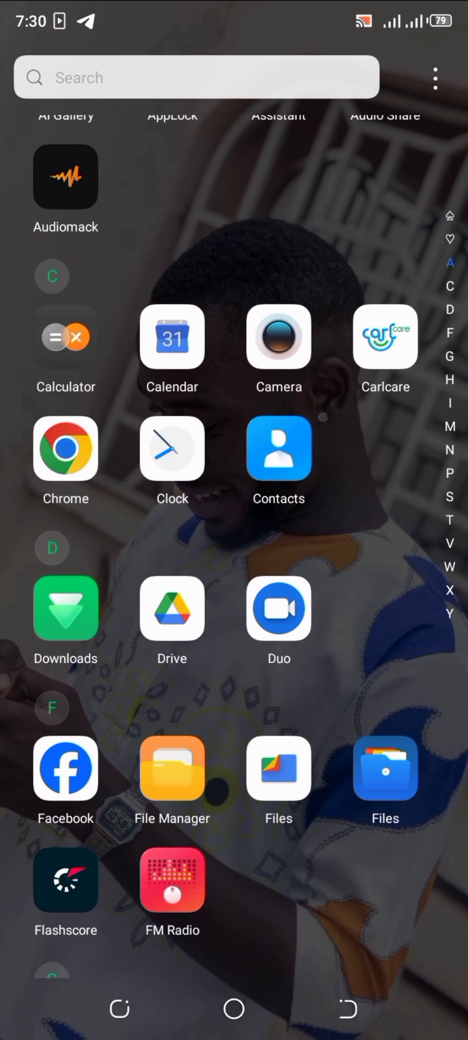
scroll("down", 3)
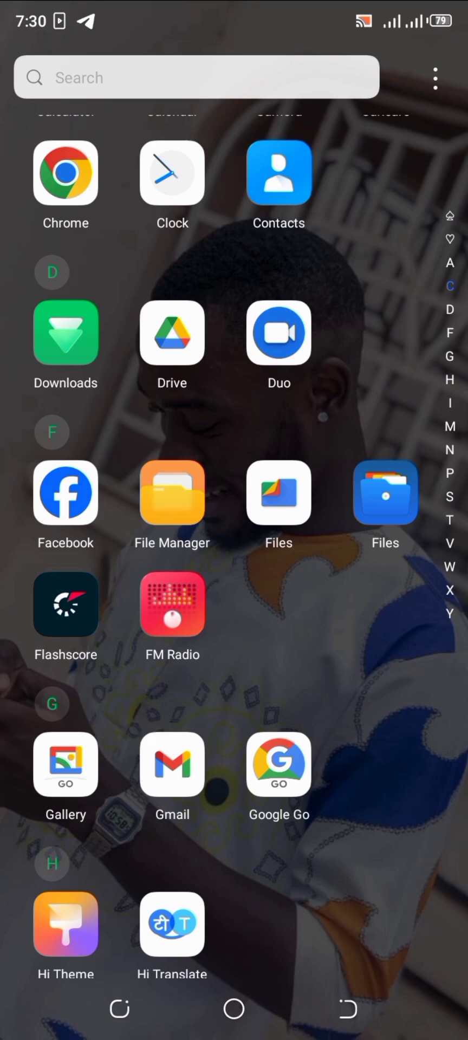
Launch Gmail and start a new blank draft from Compose
left_click(172, 765)
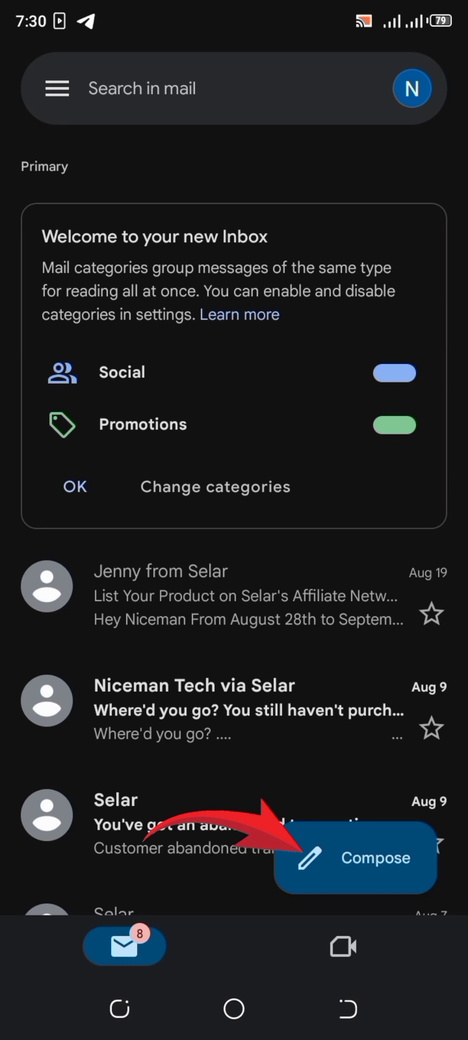
left_click(355, 859)
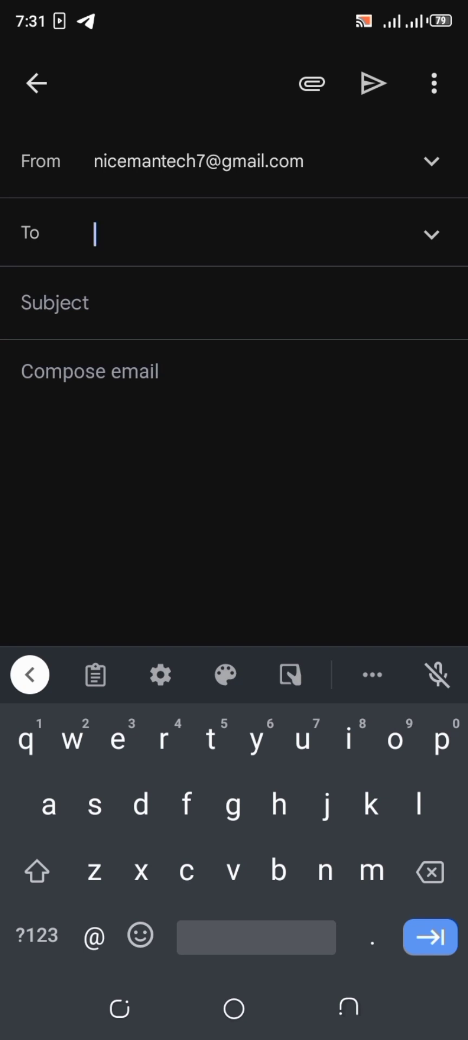
Add the suggested 'joepp…' address as recipient and begin the subject with 'Introduction'
type("jo")
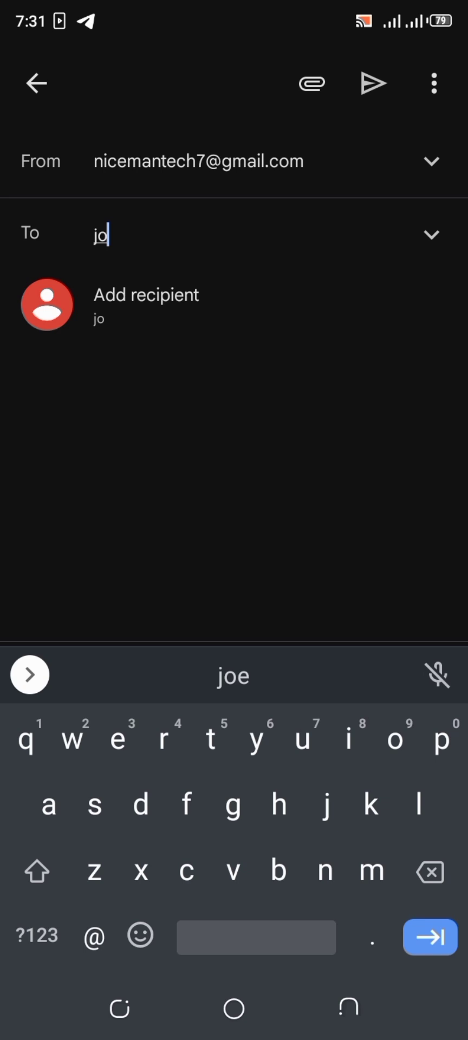
type("epp")
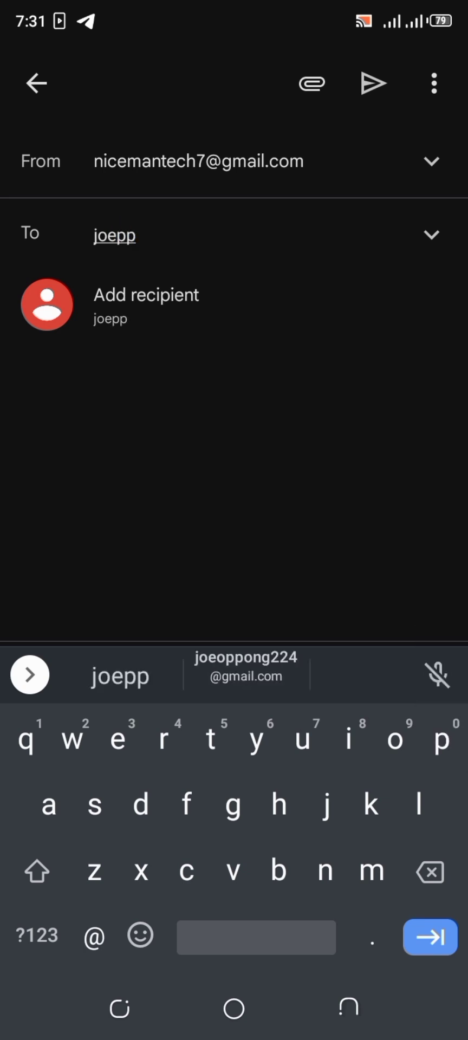
left_click(247, 676)
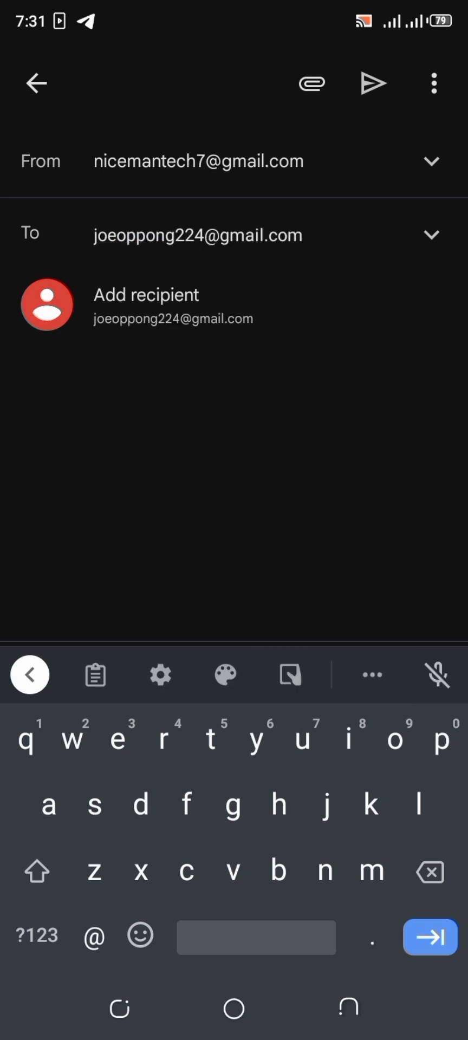
left_click(192, 236)
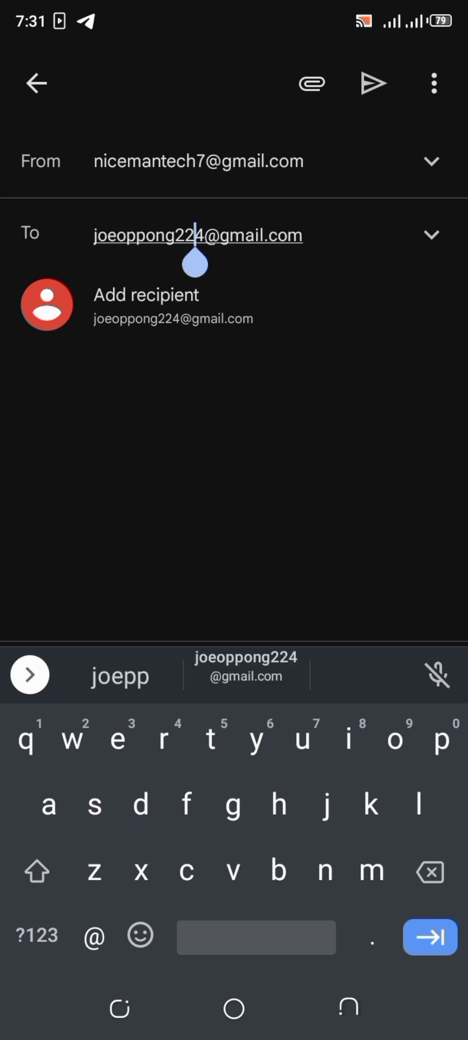
left_click(173, 306)
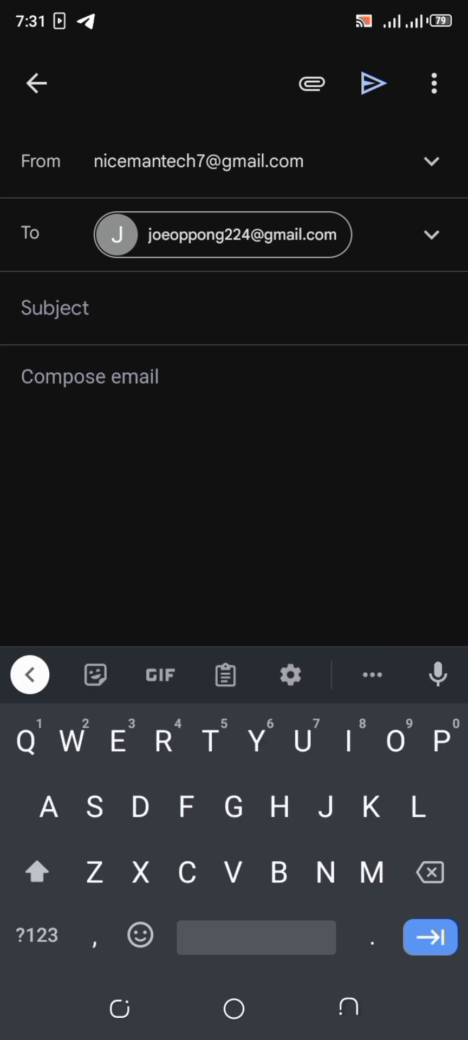
type("Introduction")
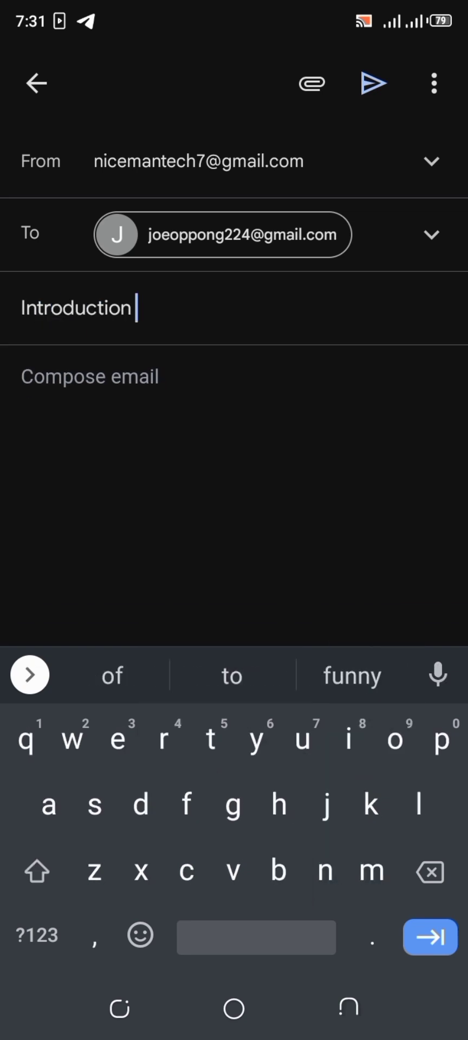
Complete the subject as 'Introduction to digital technology and culture'
type("to digital technology and culture")
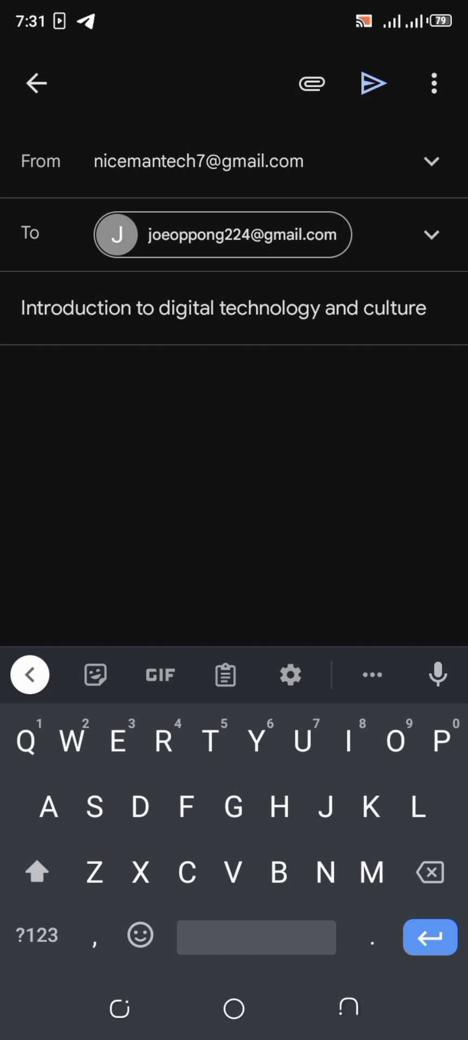
Start the body with '1. What is Hacking -' using the Hacking suggestion
type("1. What")
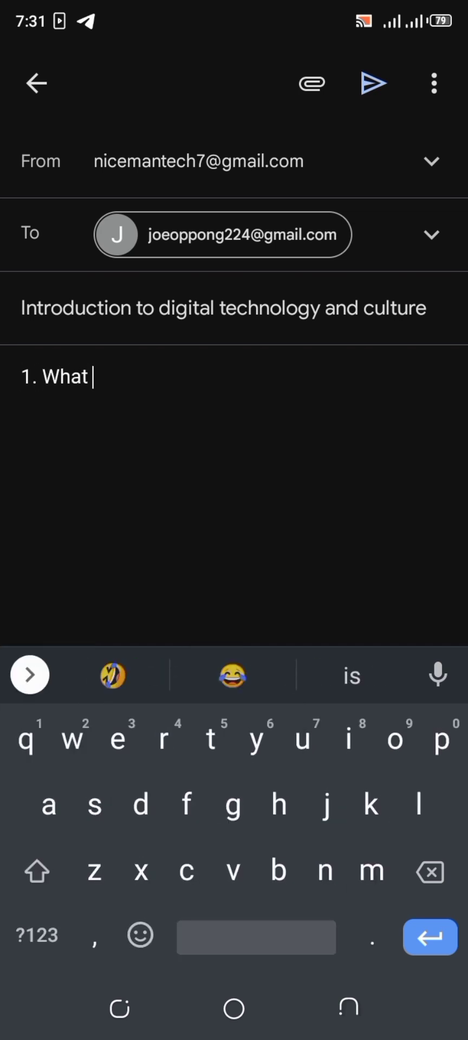
type("is hack")
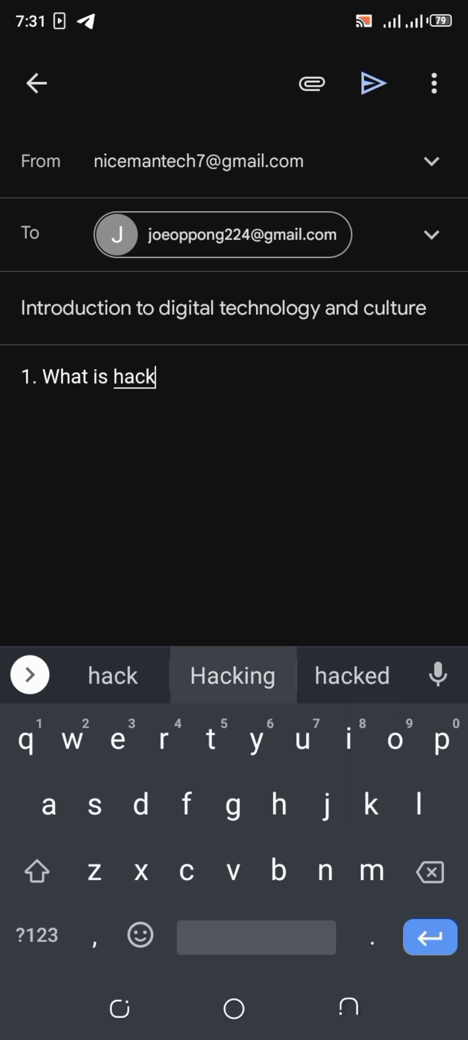
left_click(231, 675)
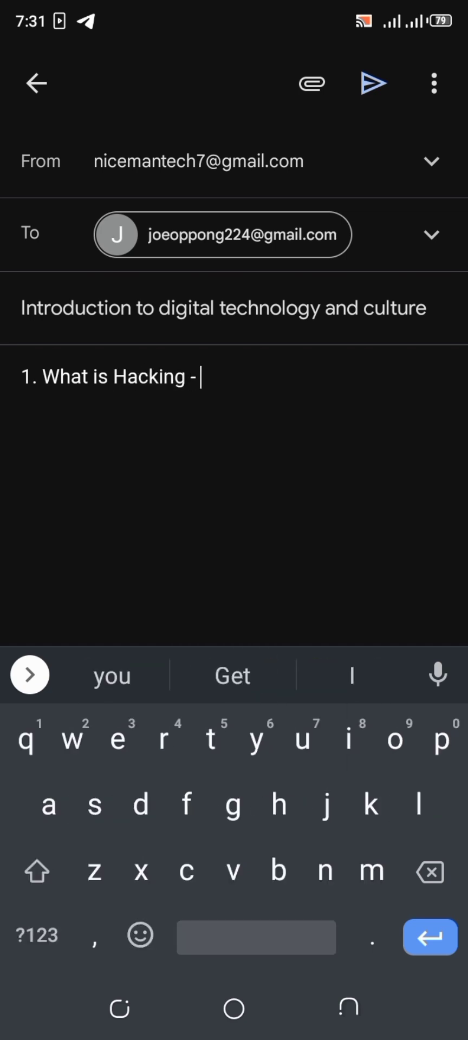